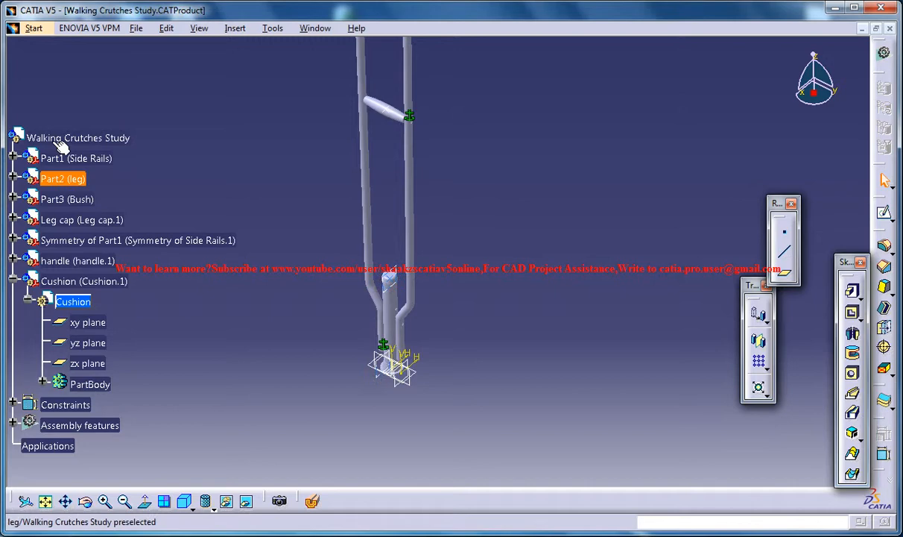
Step: Insert a new part named Screw under the Walking Crutches Study product
left_click(78, 137)
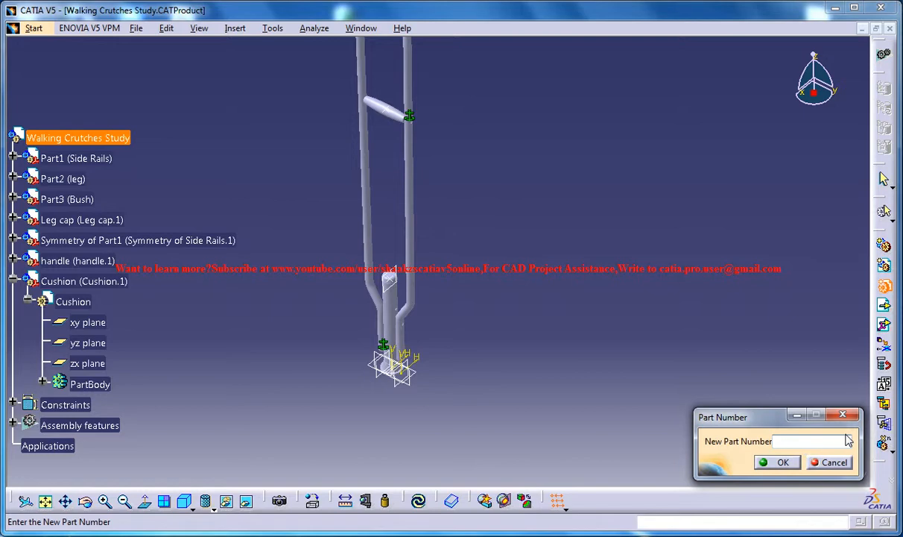
type("Sc")
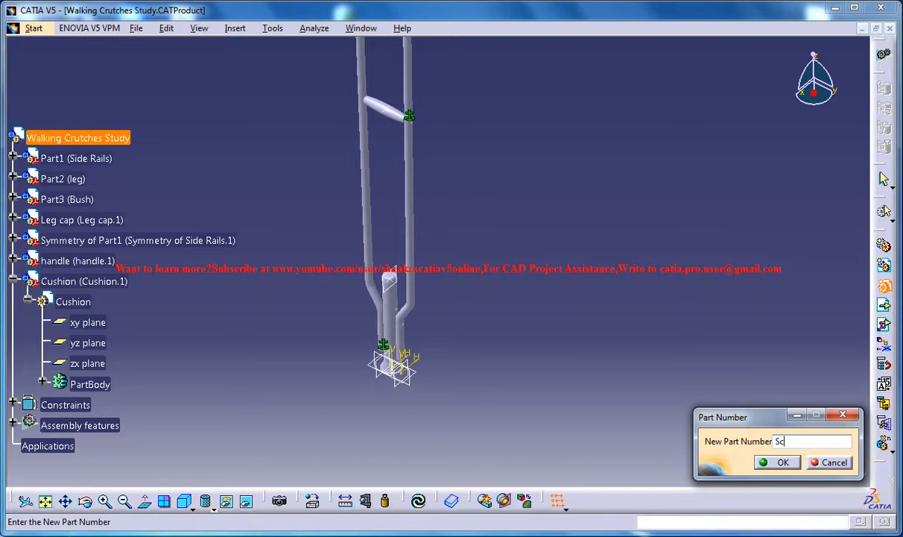
left_click(778, 462)
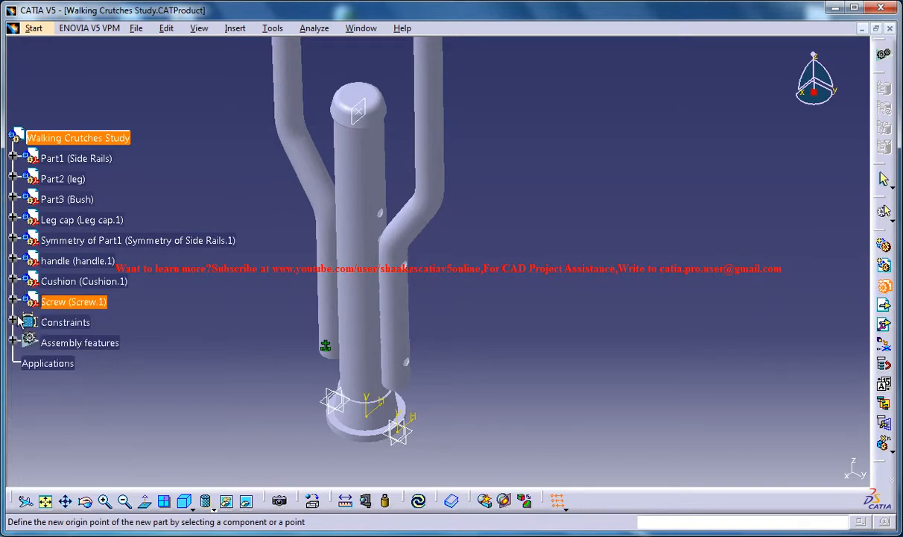
Step: Set the Screw's origin, enter Part Design and dismiss the non-connected element error
left_click(12, 301)
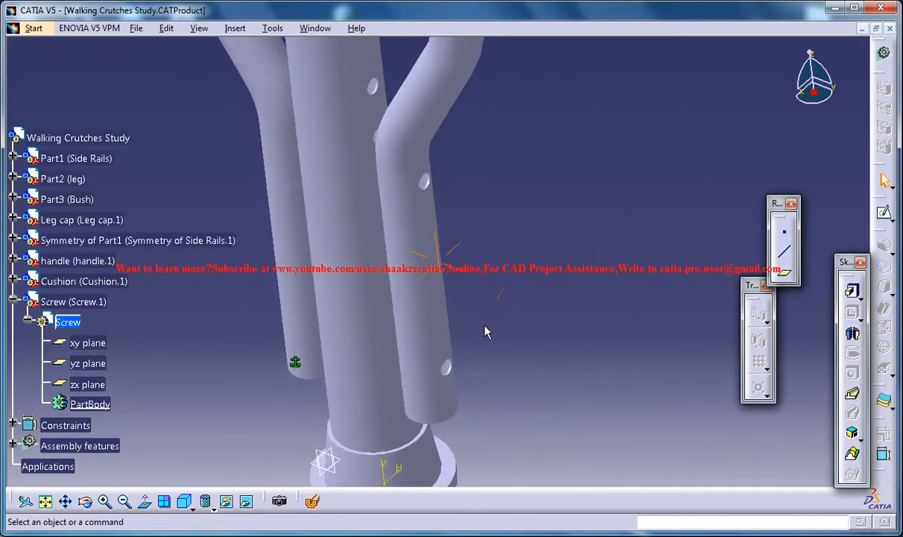
left_click_drag(484, 331, 500, 221)
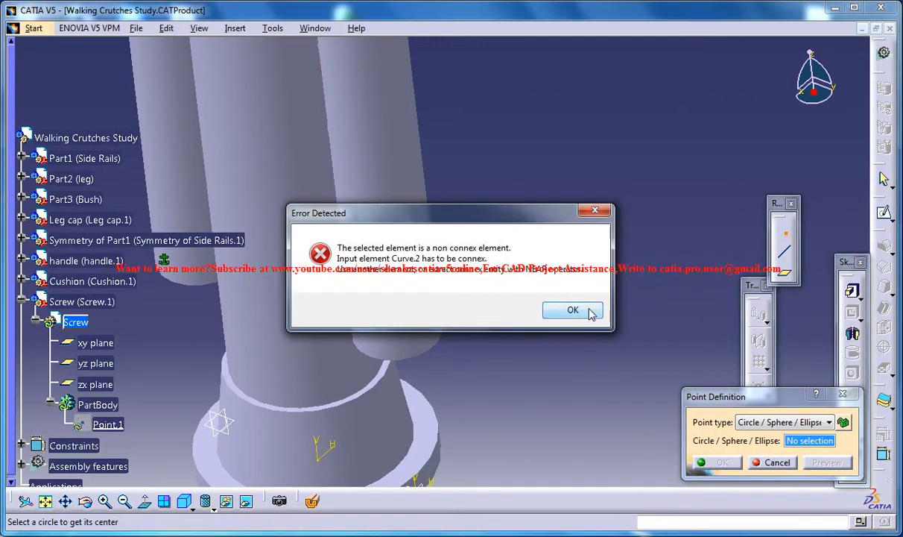
left_click(572, 308)
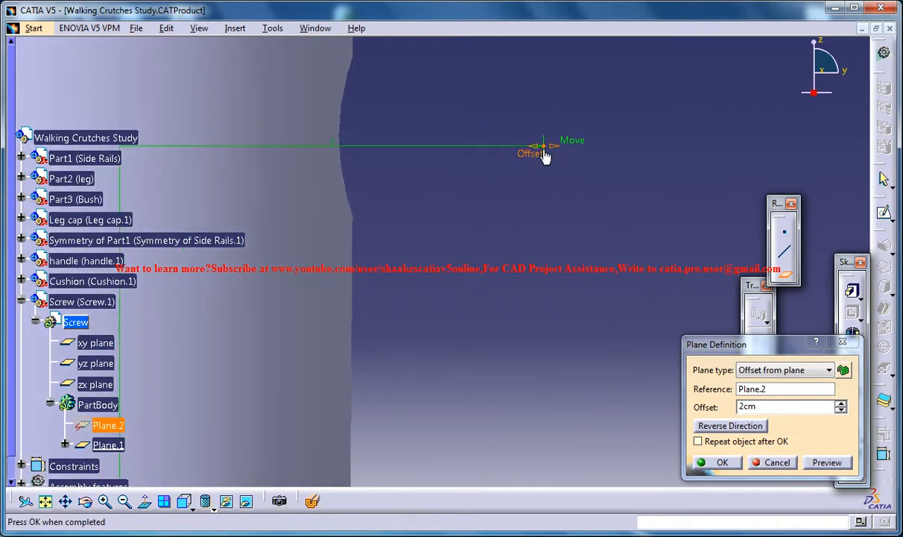
Step: Create a plane offset 1.2 cm from Plane.2 and confirm it
left_click_drag(544, 146, 384, 154)
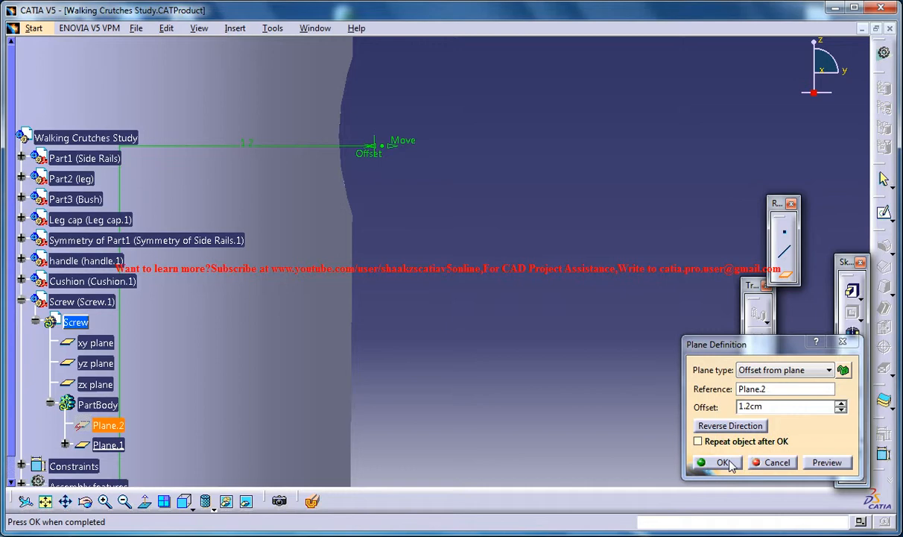
left_click(722, 462)
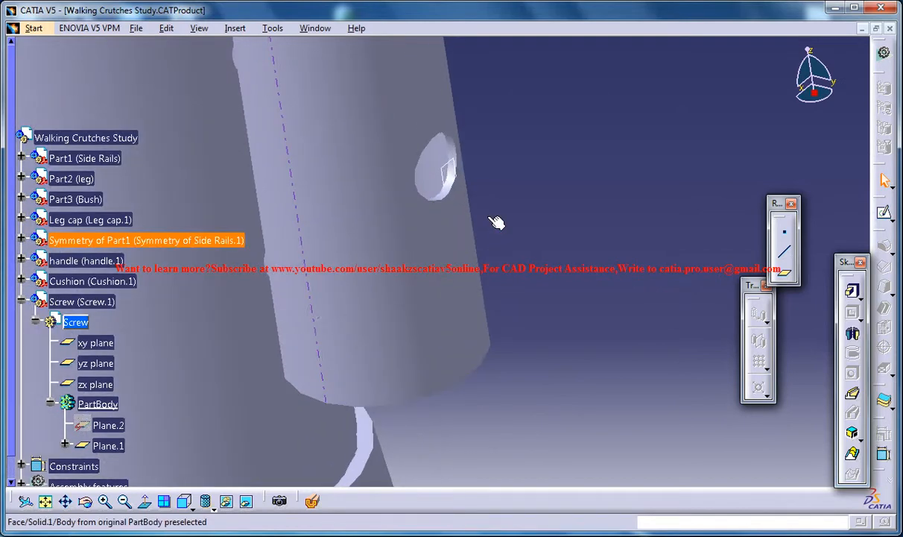
Step: Sketch the screw head circle over the crutch hole on the offset plane and check its placement
left_click(107, 445)
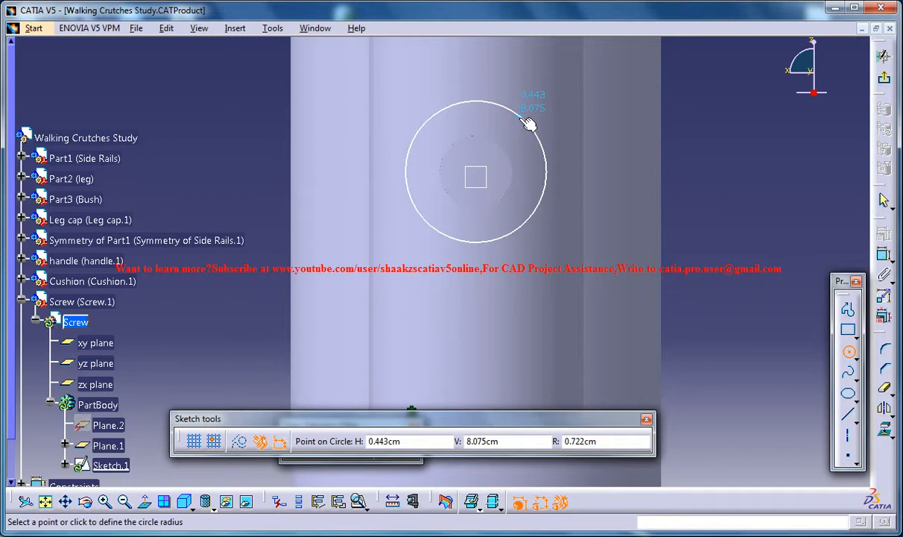
left_click(480, 166)
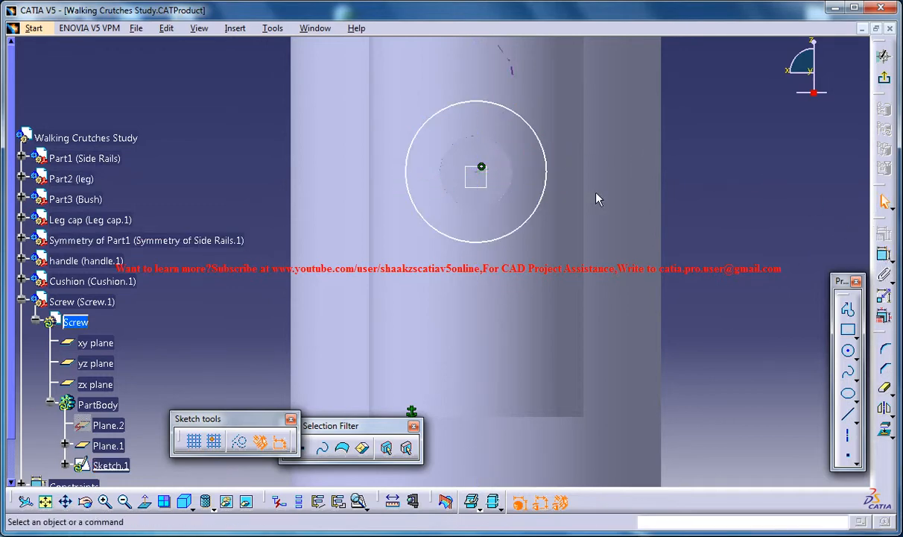
mouse_move(522, 182)
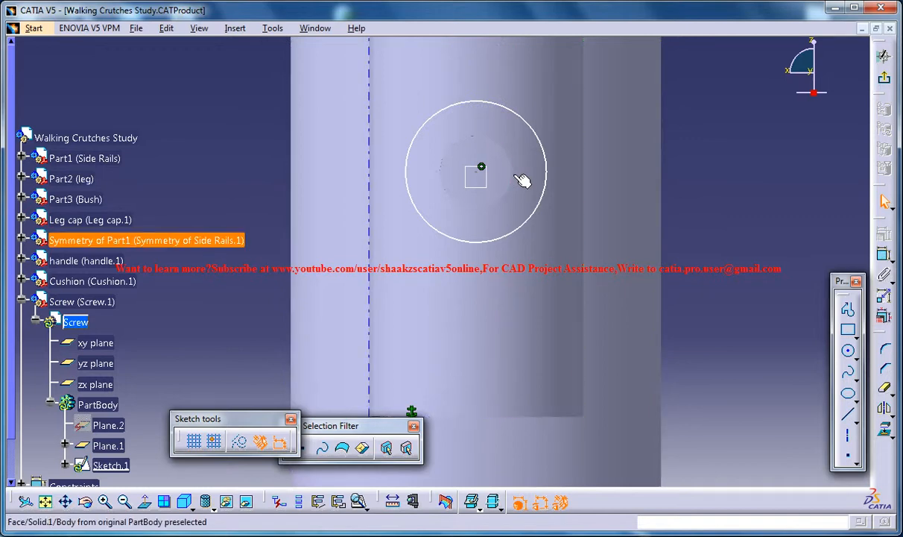
mouse_move(521, 188)
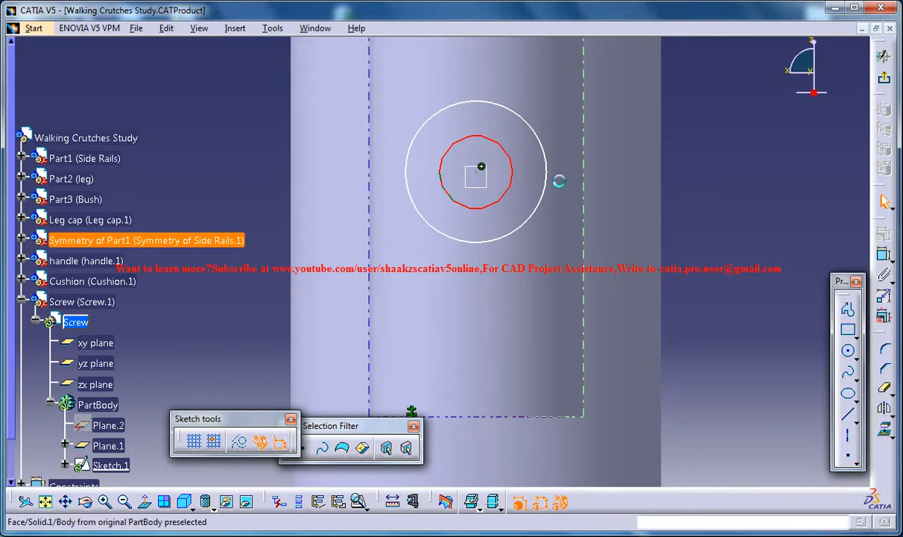
left_click(477, 103)
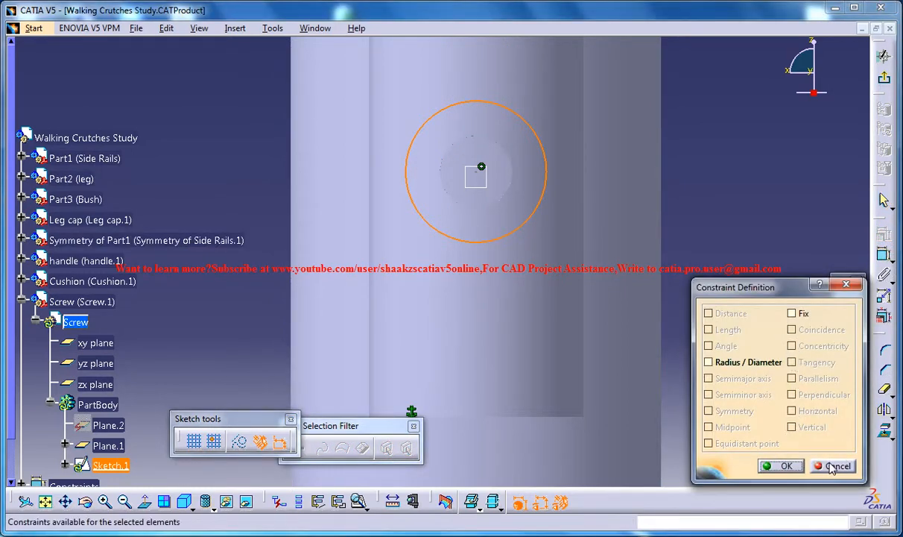
left_click(832, 465)
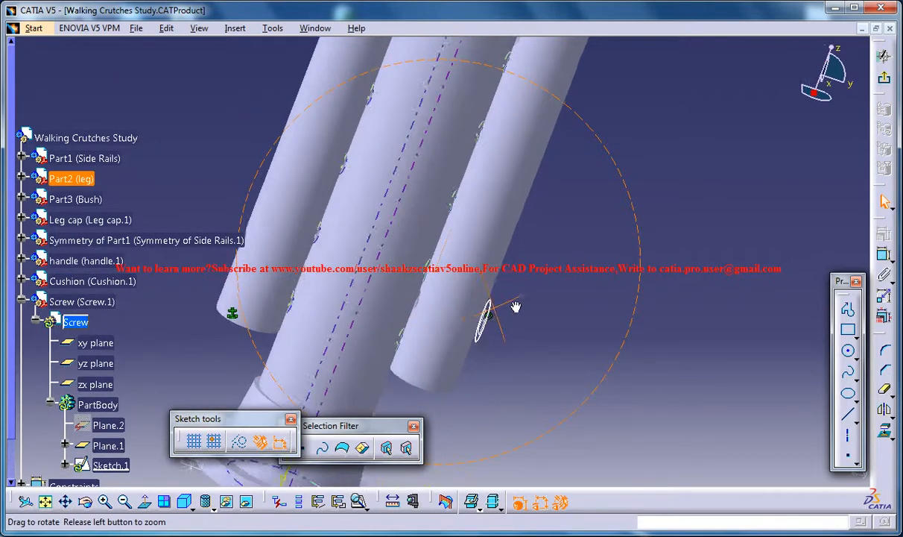
left_click_drag(514, 305, 584, 290)
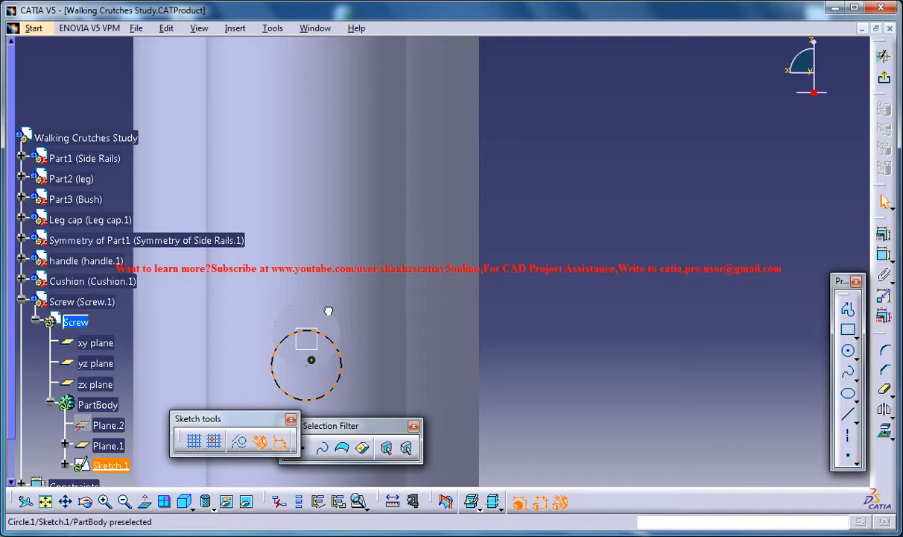
Step: Pad Sketch.1 into the screw head, adjusting the length from 0.4 cm to 2 before confirming
left_click(310, 360)
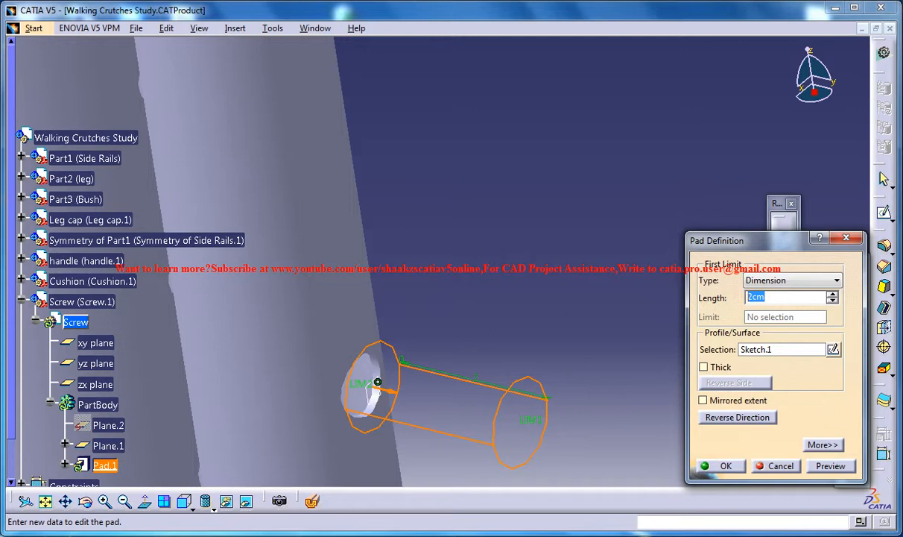
type(".4")
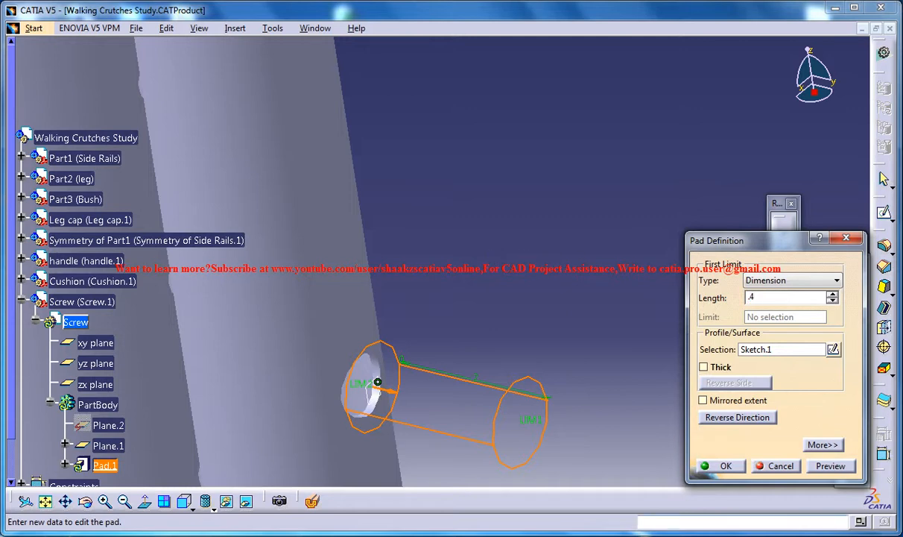
type("0.4cm")
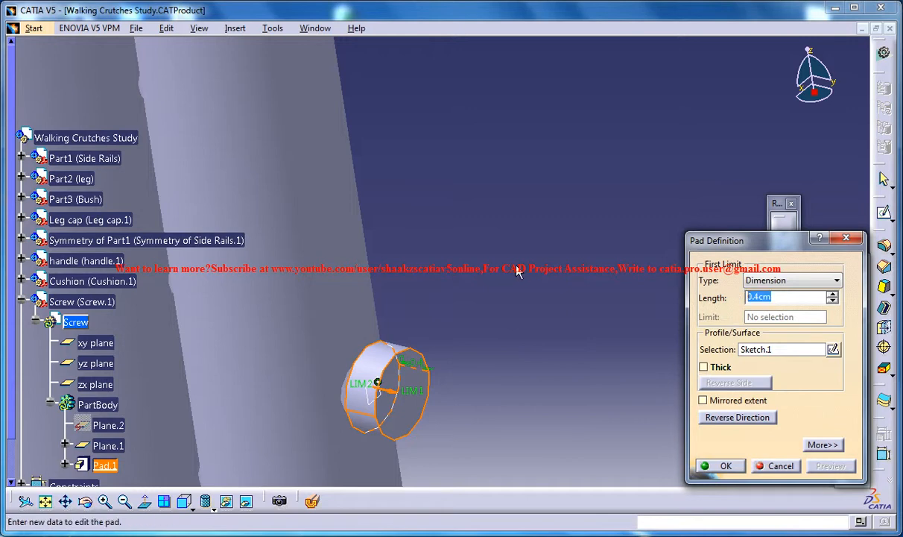
left_click(787, 296)
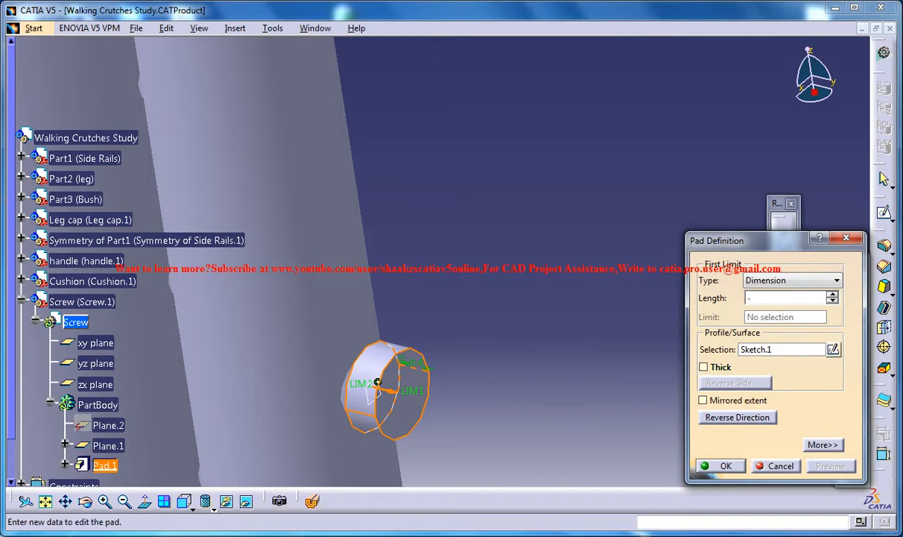
type("2")
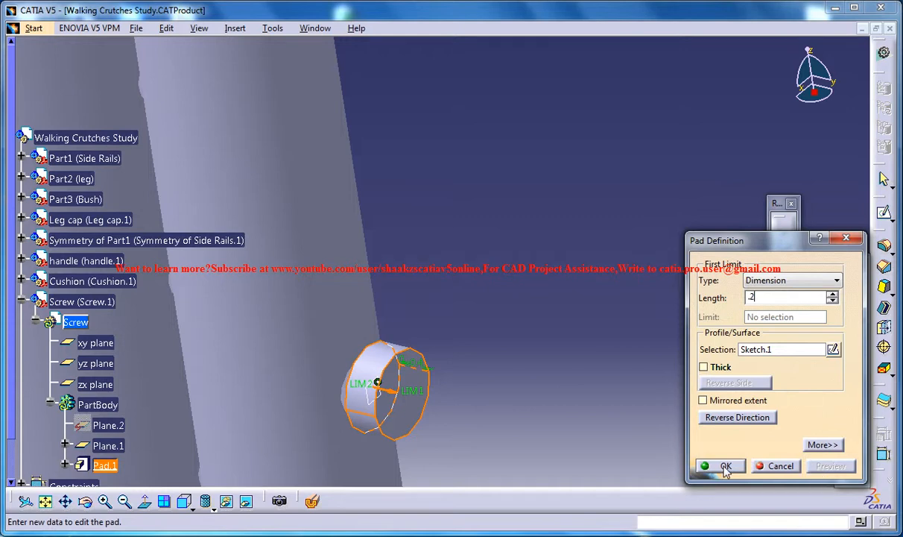
left_click(720, 465)
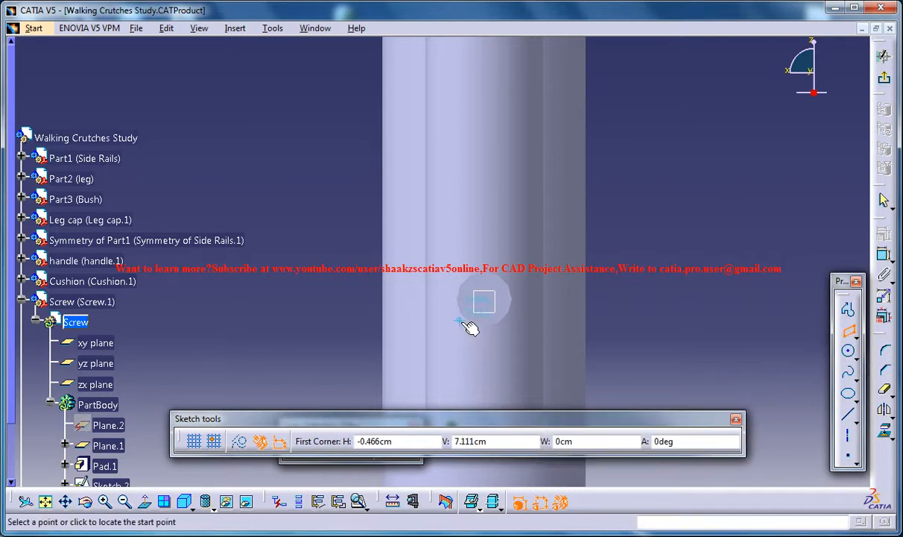
Step: Sketch a rectangle on the head face and pocket it 0.1 cm deep as the screwdriver slot
left_click(483, 301)
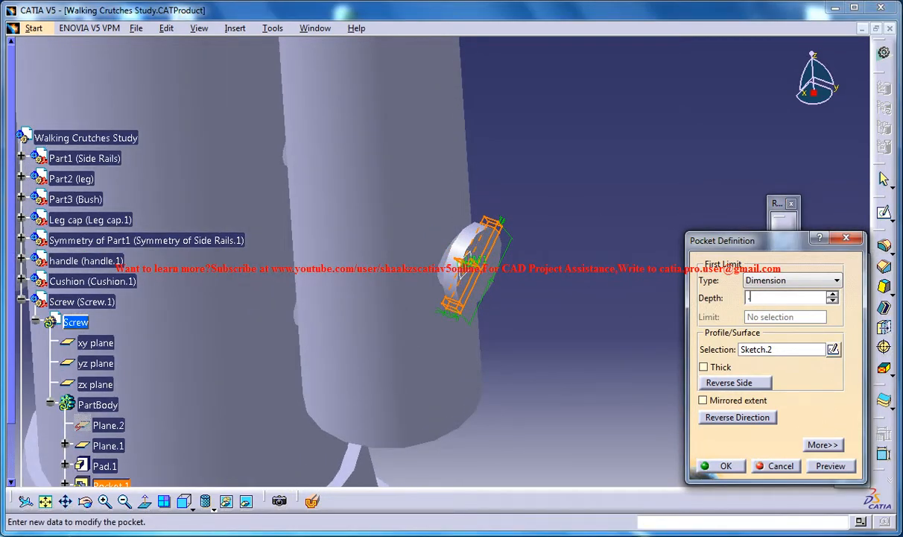
type("0.1cm")
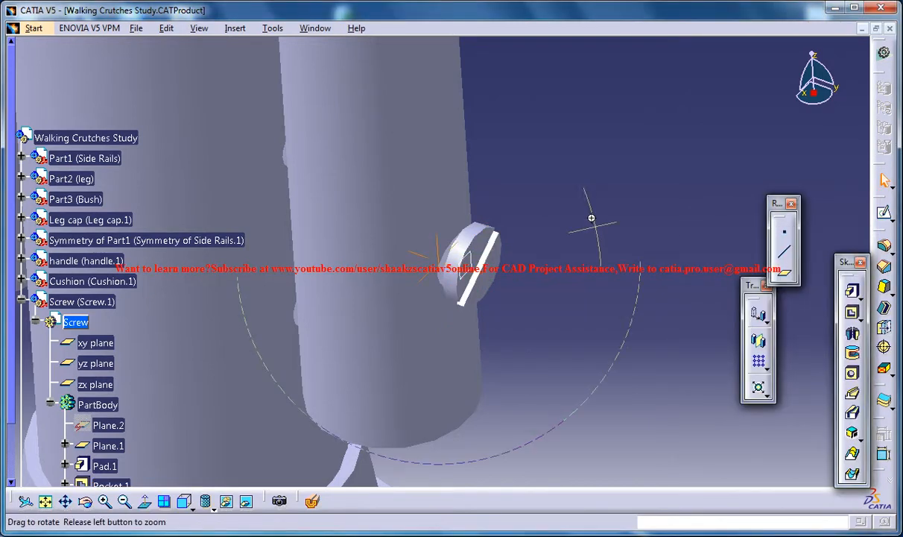
left_click_drag(591, 218, 463, 224)
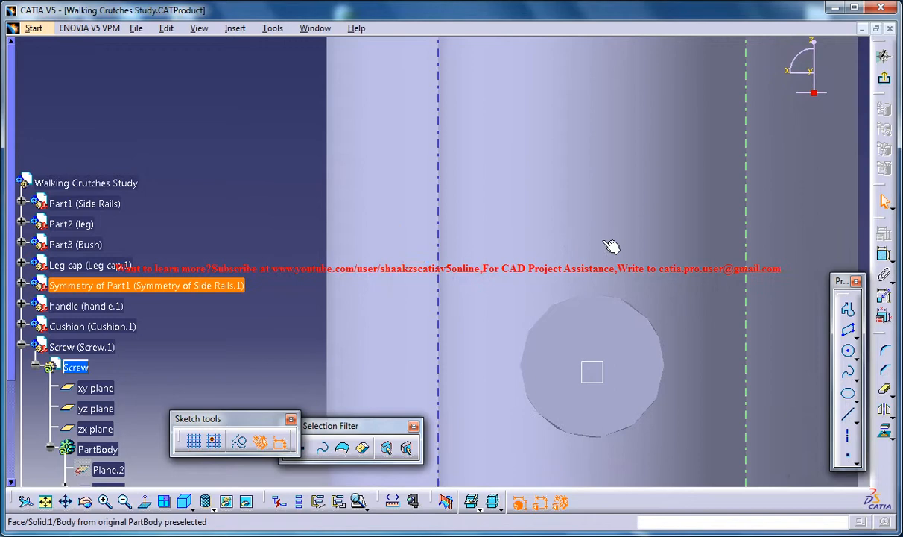
mouse_move(602, 209)
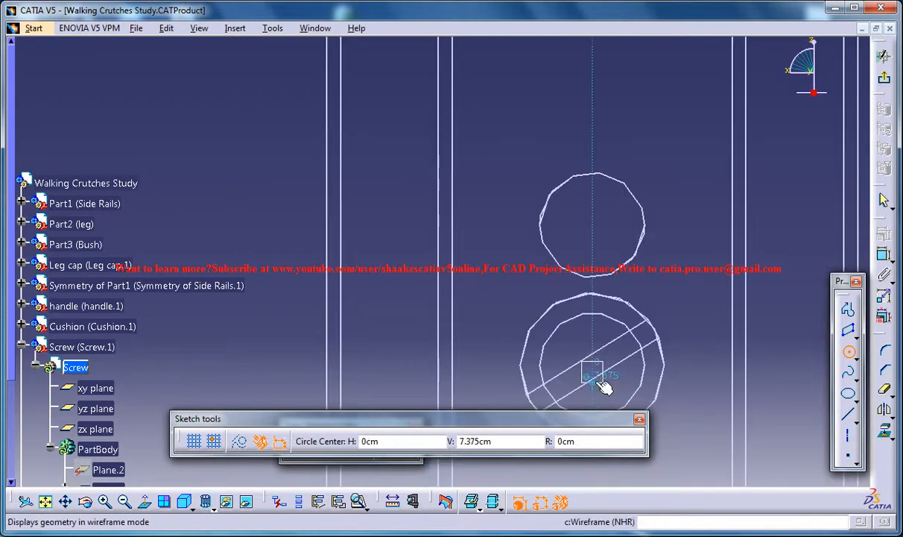
Step: Draw a 0.32 cm radius shank circle centred on the screw head on Plane.2
left_click(593, 373)
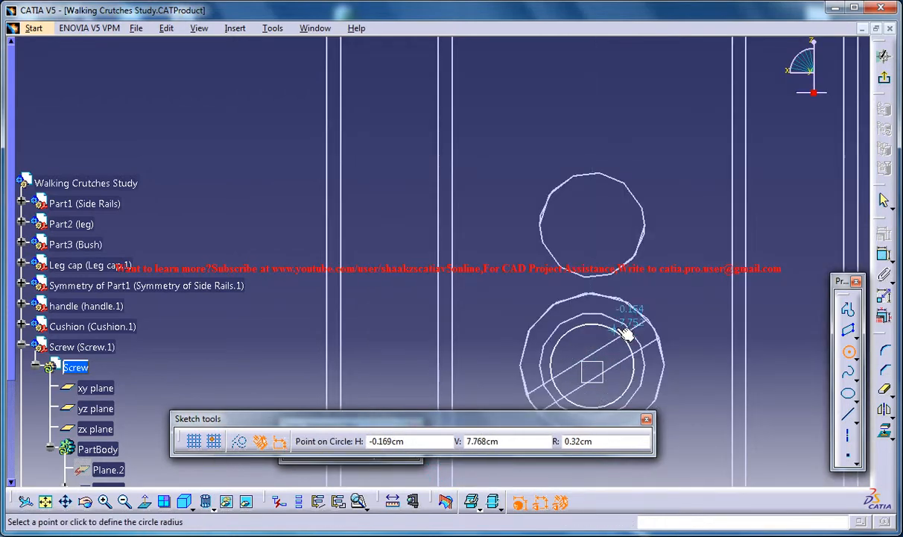
left_click(626, 331)
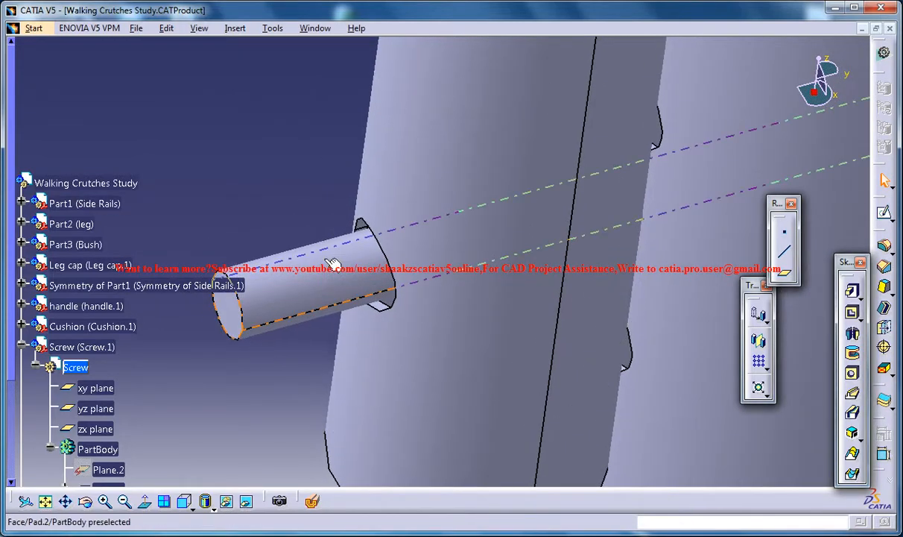
Step: Pad the shank circle into the long screw shank and view it through the crutch leg
left_click(334, 265)
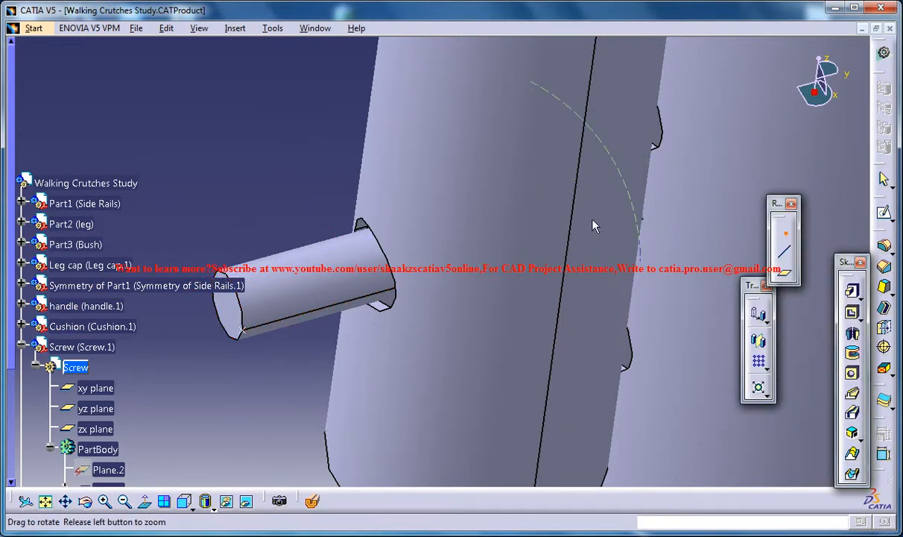
left_click_drag(595, 226, 341, 295)
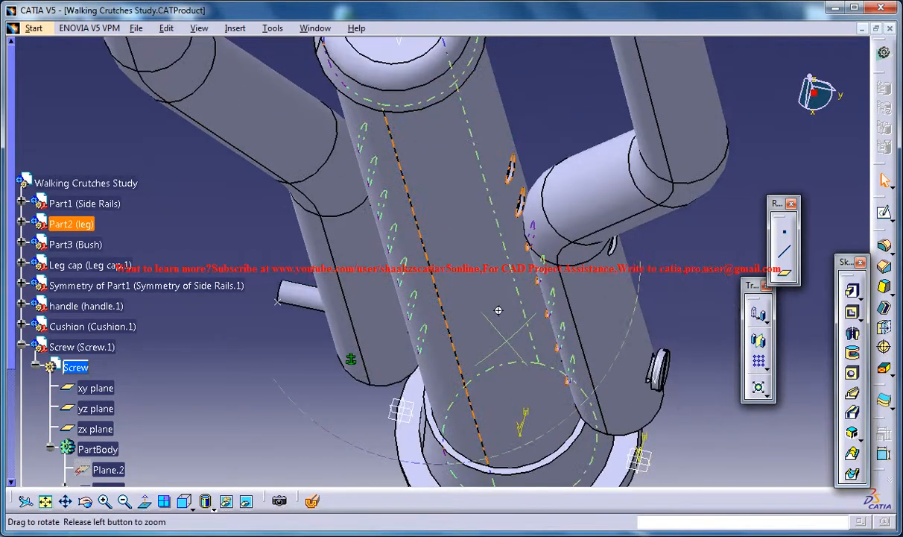
left_click_drag(498, 310, 535, 337)
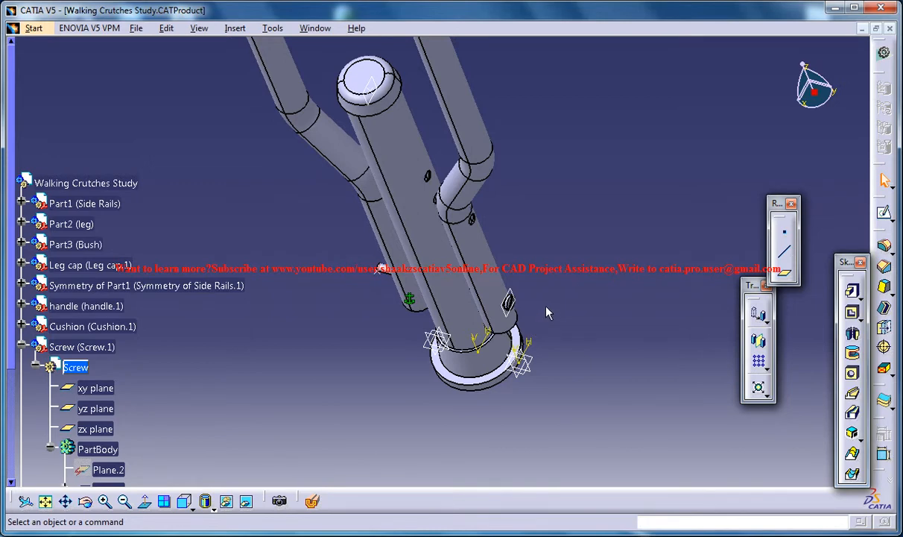
mouse_move(551, 289)
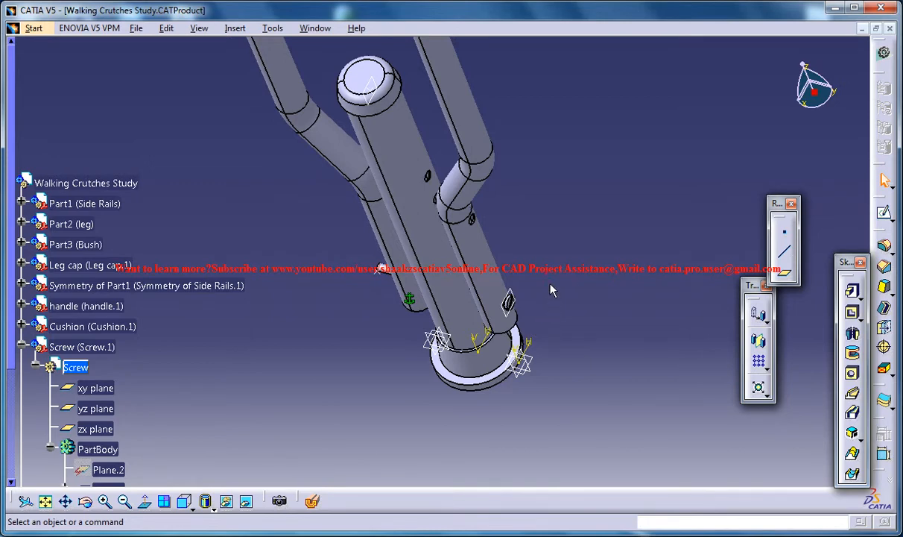